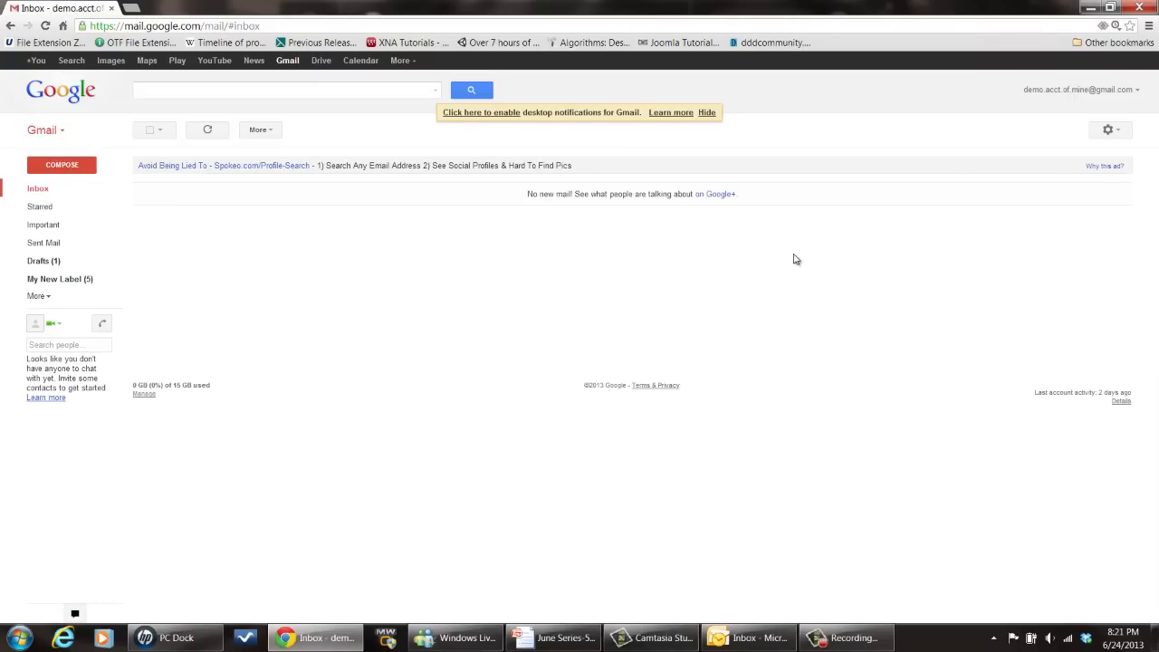
click(61, 164)
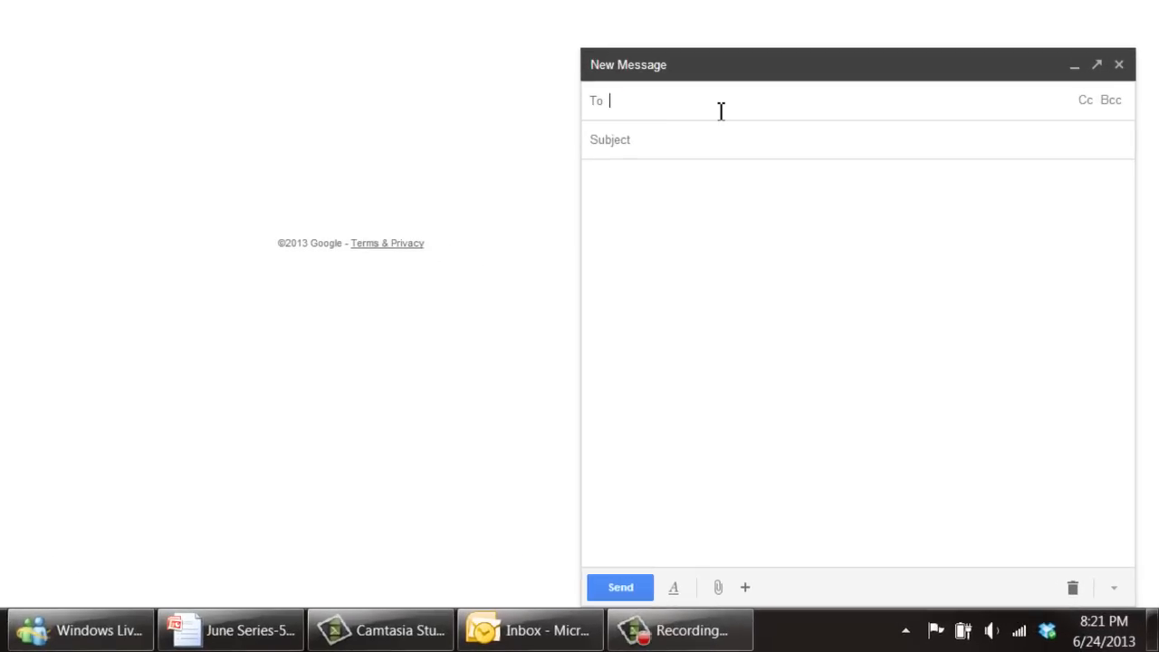
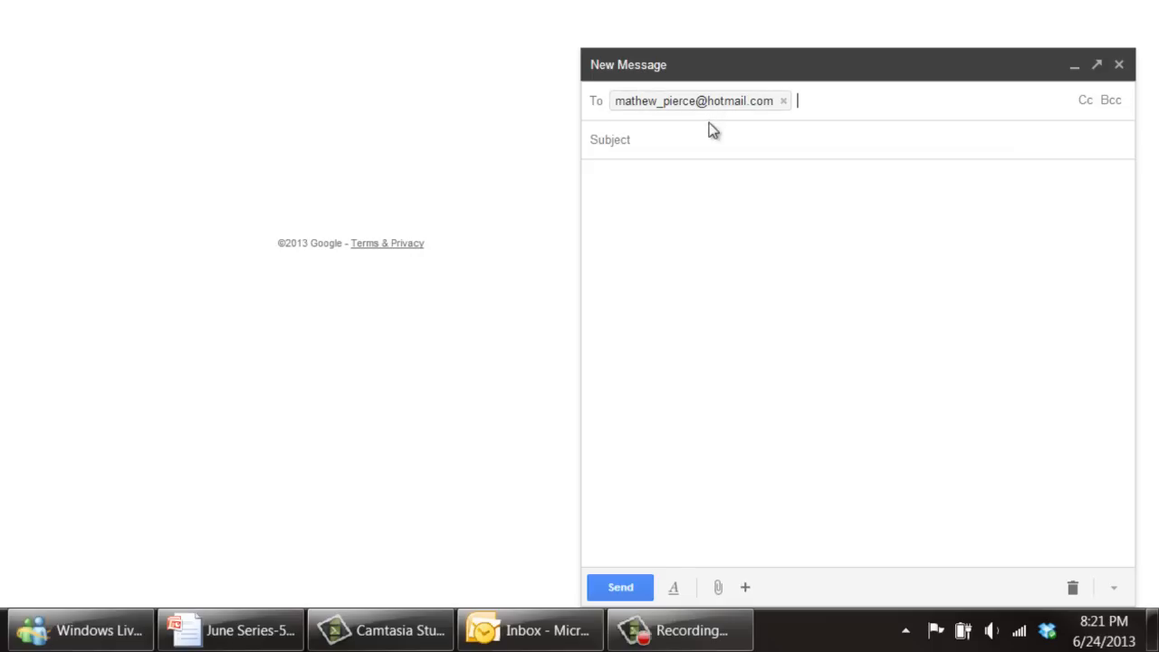
Step: Give the message the subject 'Distimo Analysis'
click(709, 139)
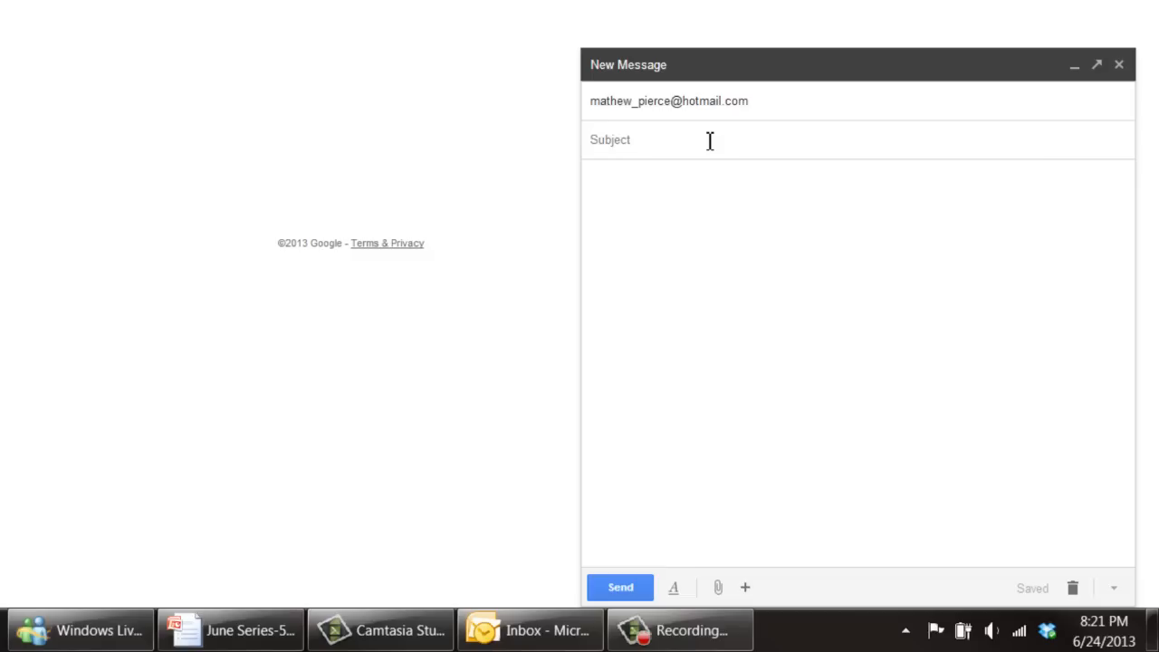
text(Dist)
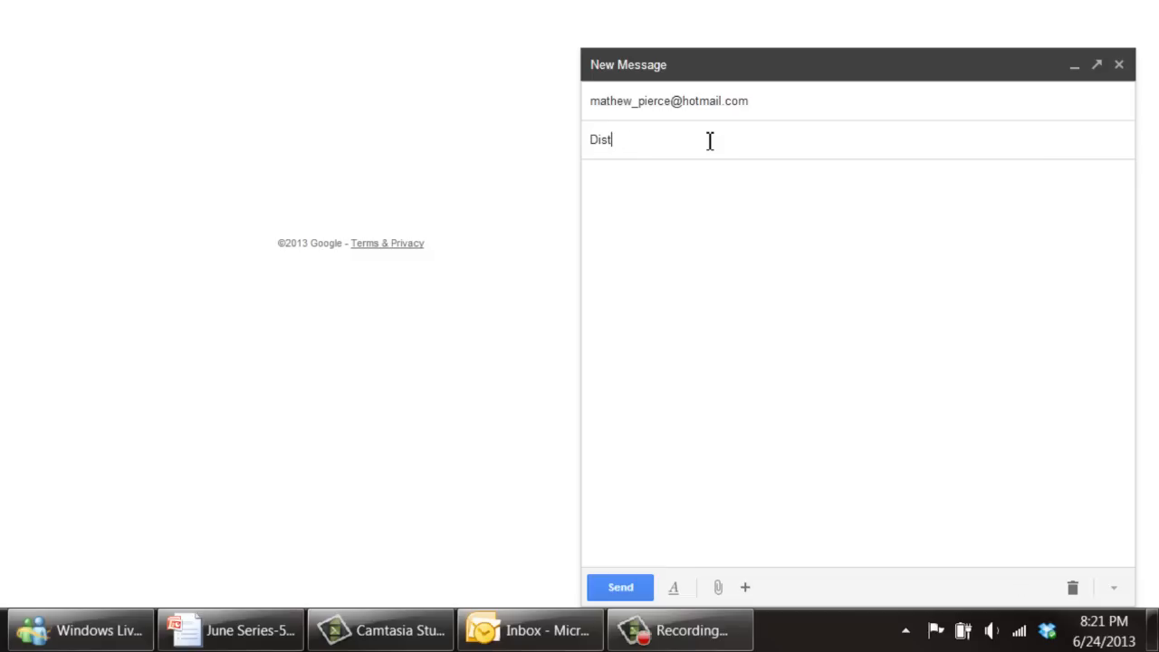
text(imo An)
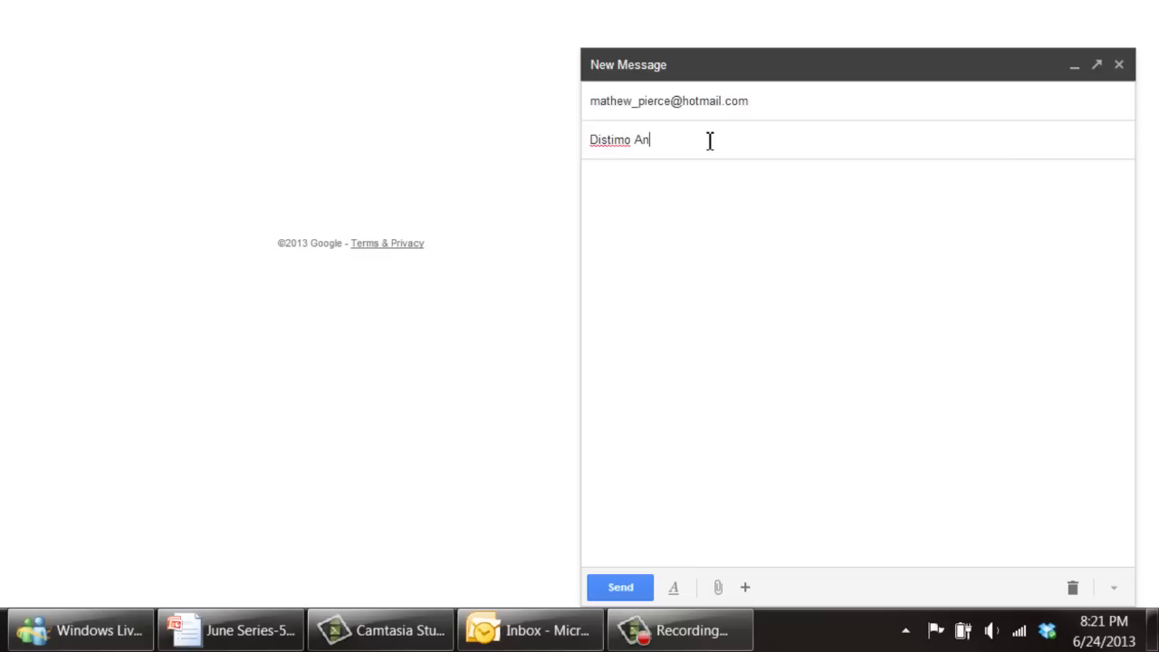
text(alysis)
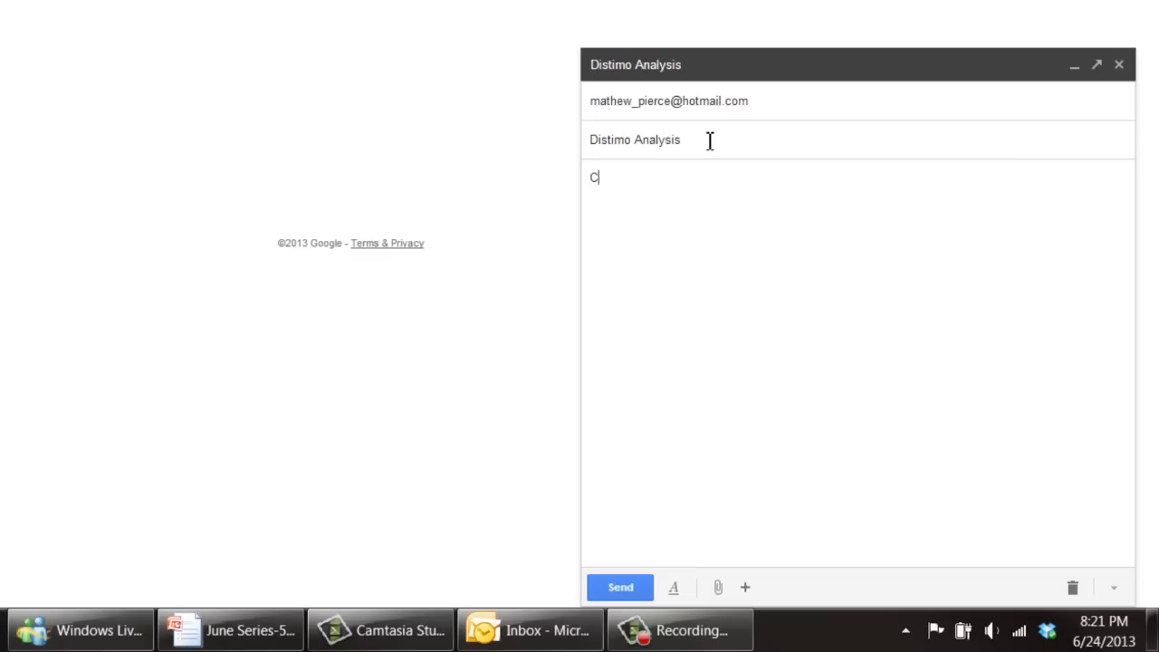
Step: Write the body line 'Check this out!' in the message area
text(heck)
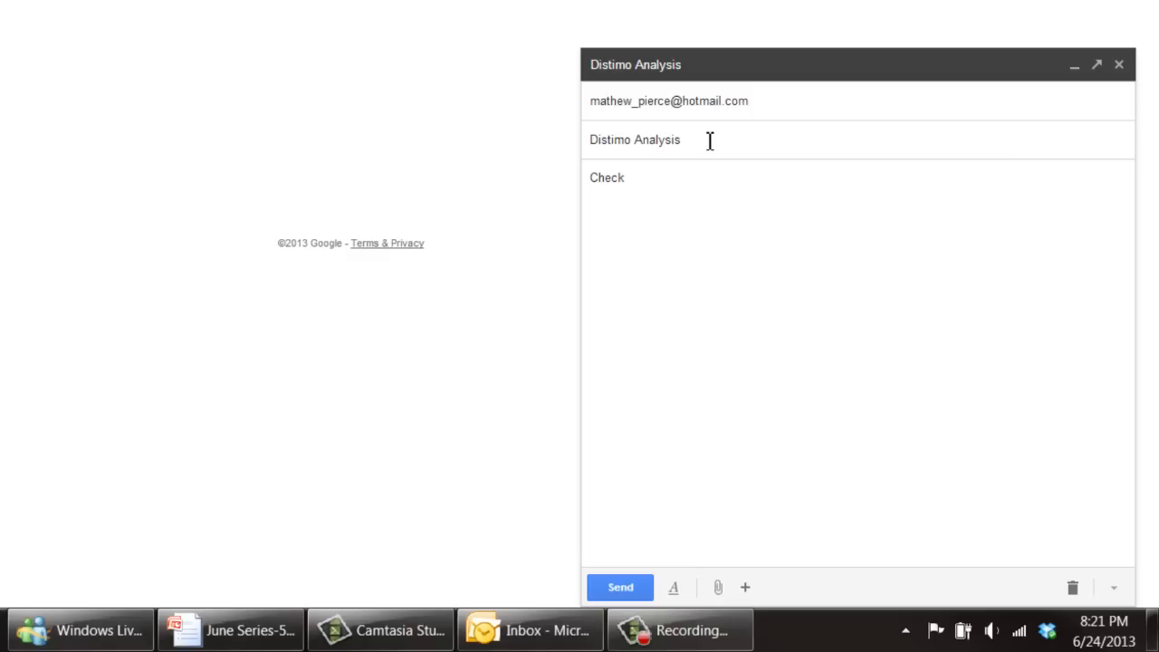
text(thi)
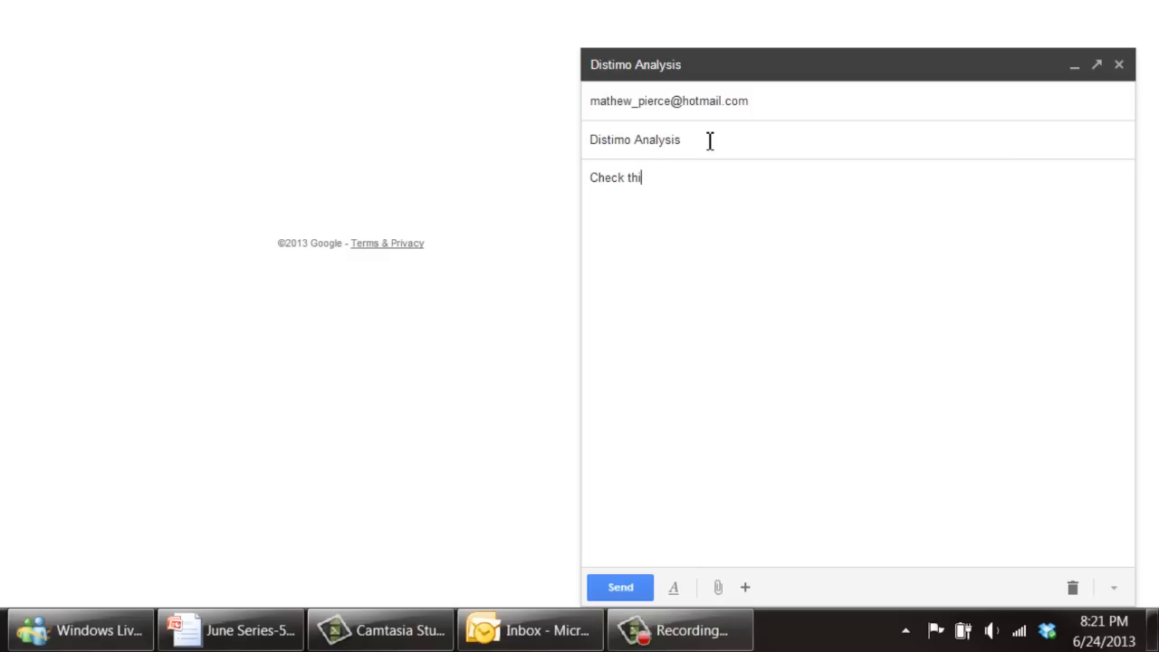
text(s out!)
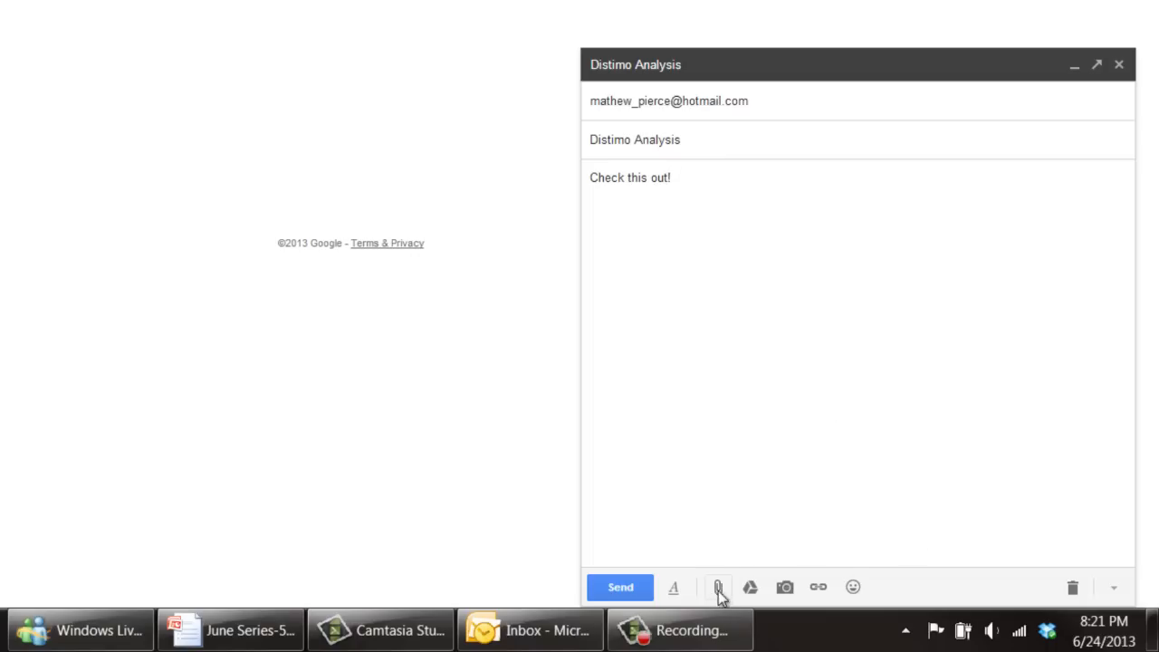
mouse_move(718, 587)
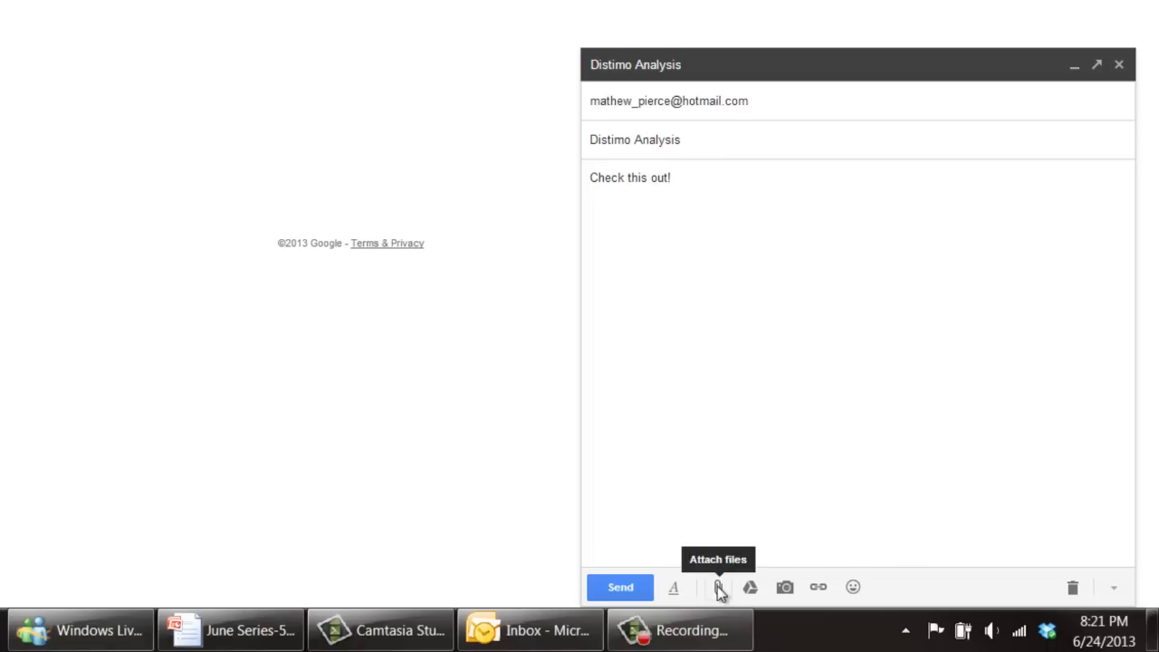
Step: Attach 'Distimo Publication - February 2013.pdf' from the Desktop
click(718, 587)
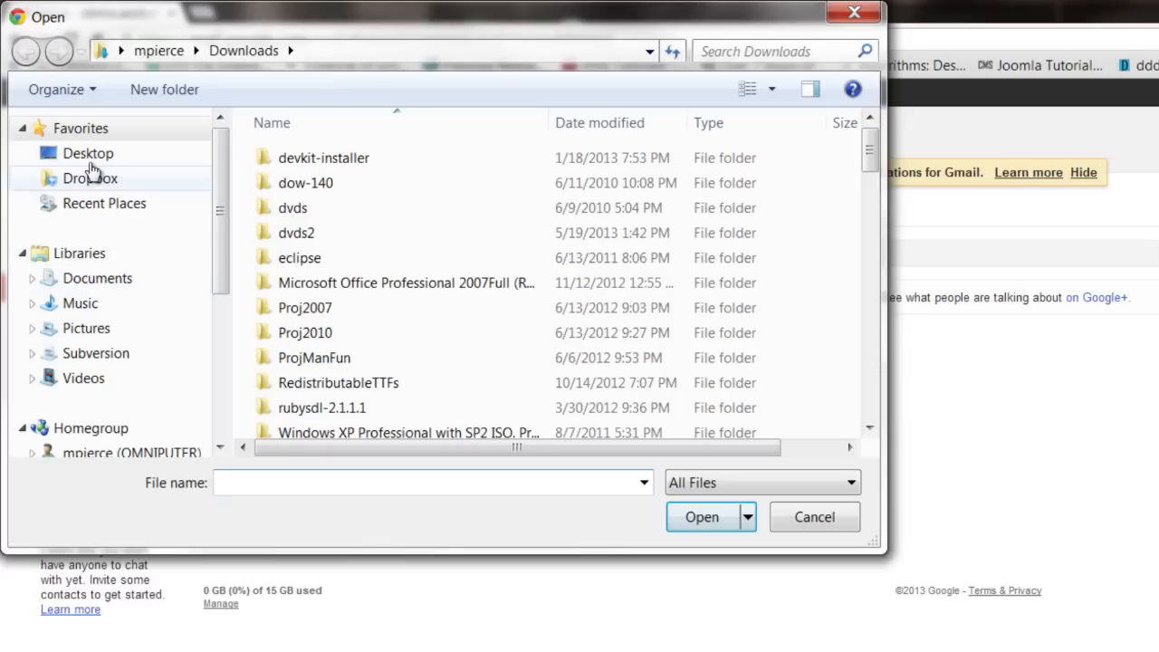
click(88, 153)
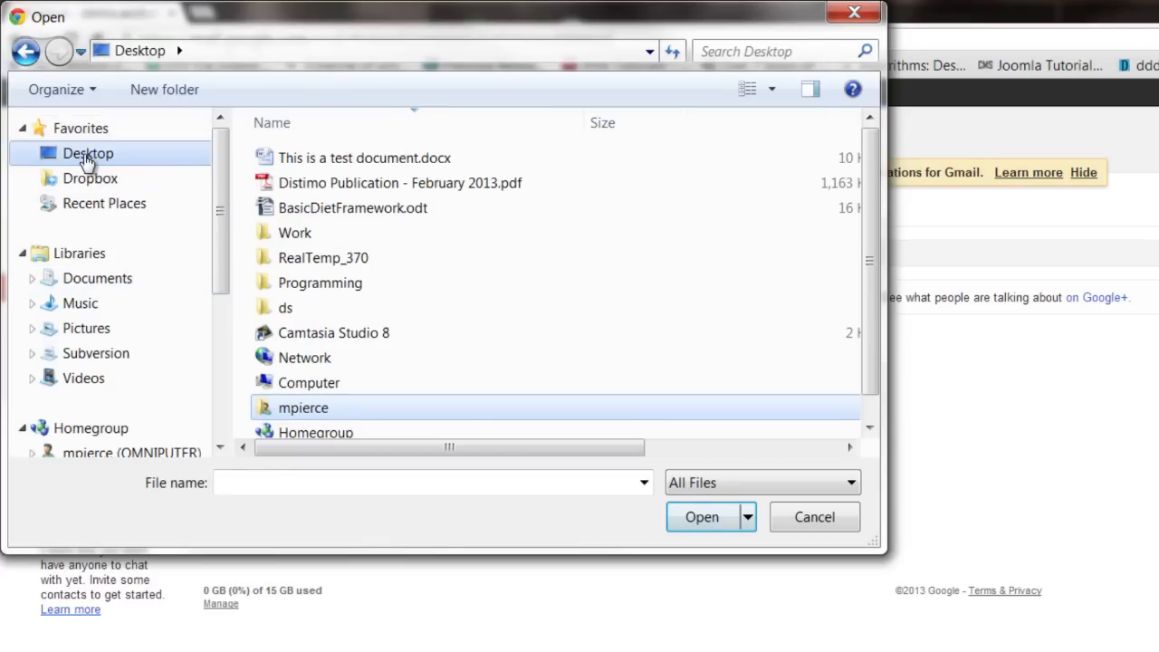
mouse_move(103, 165)
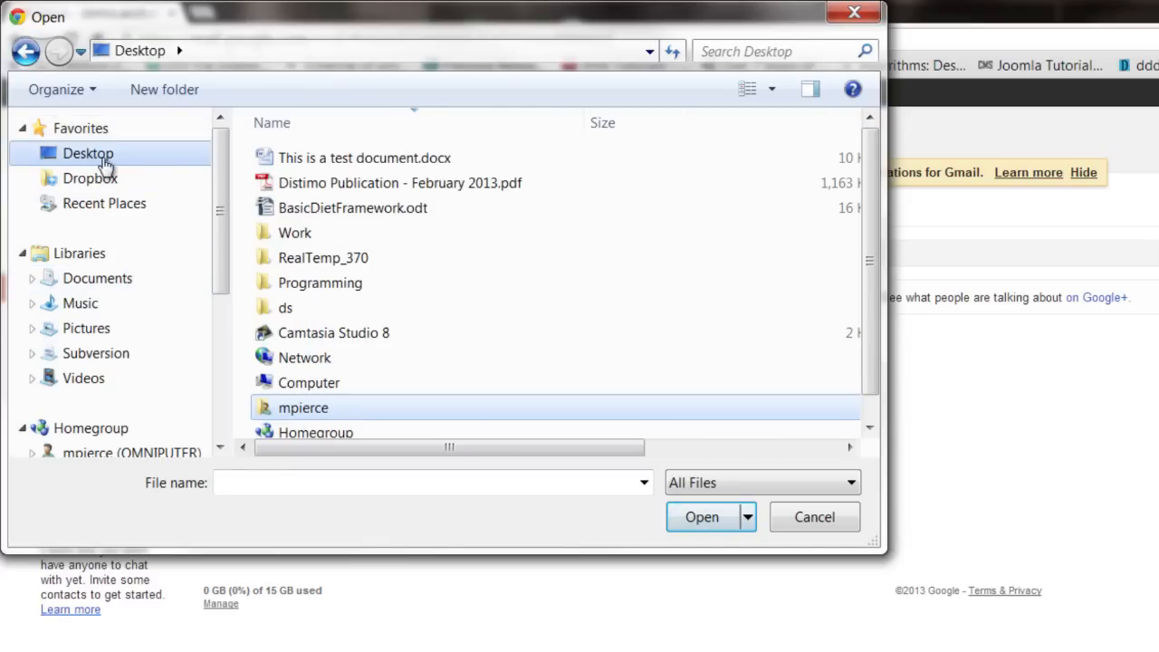
click(813, 516)
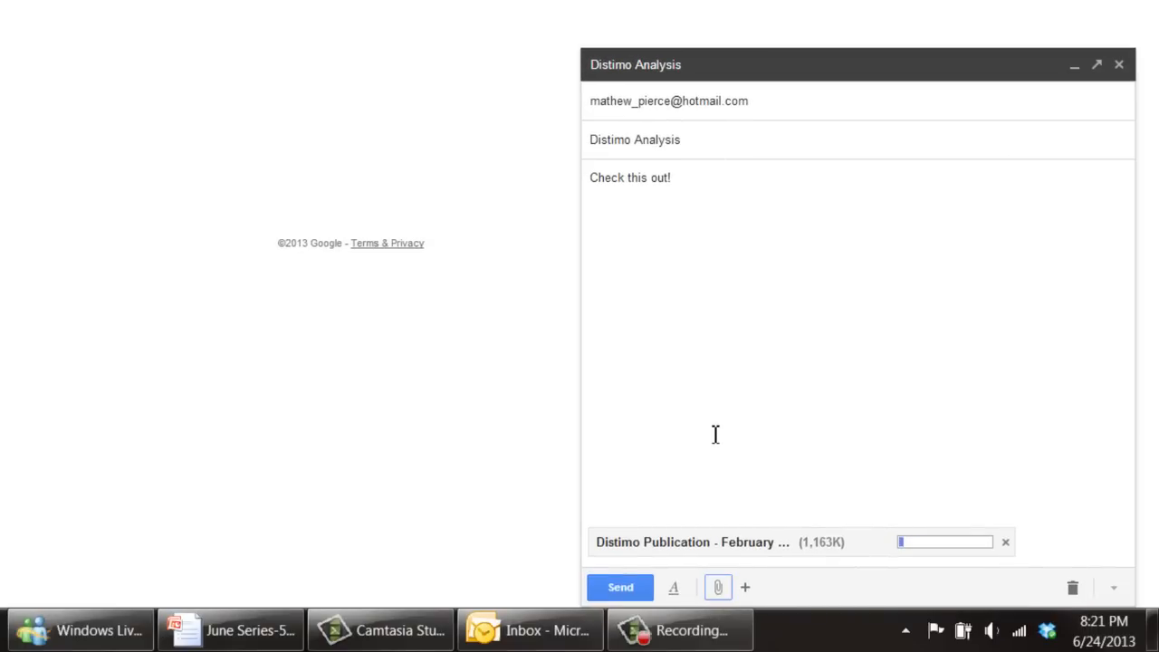
mouse_move(938, 457)
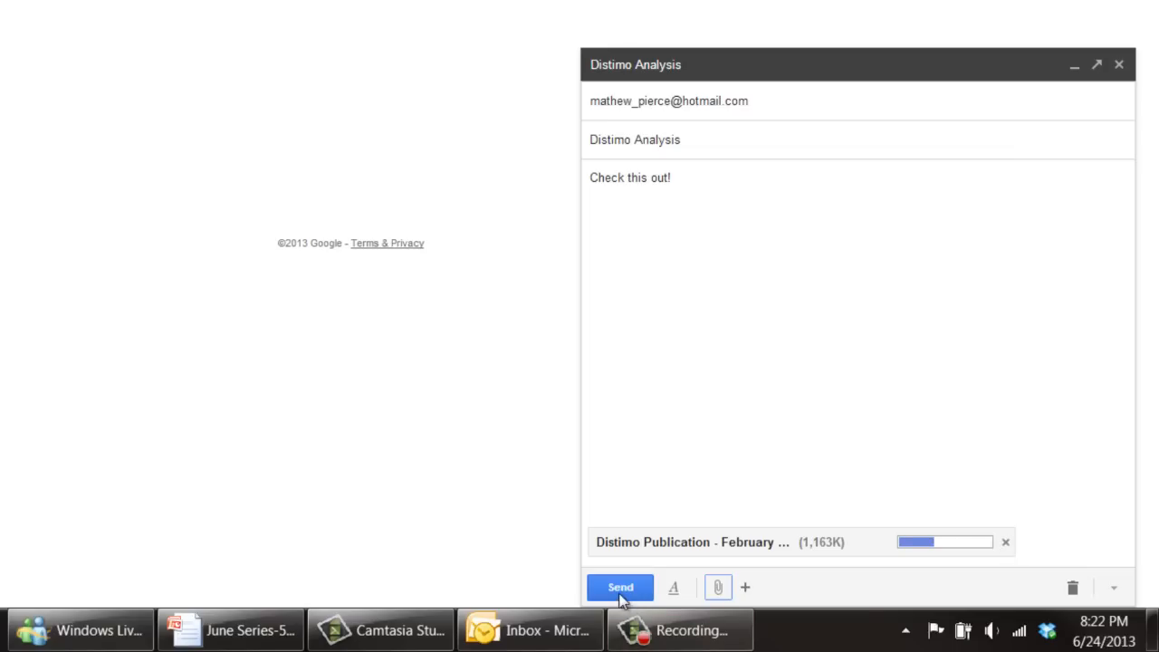
Step: Send the message before the PDF finishes uploading, returning to the inbox
click(621, 586)
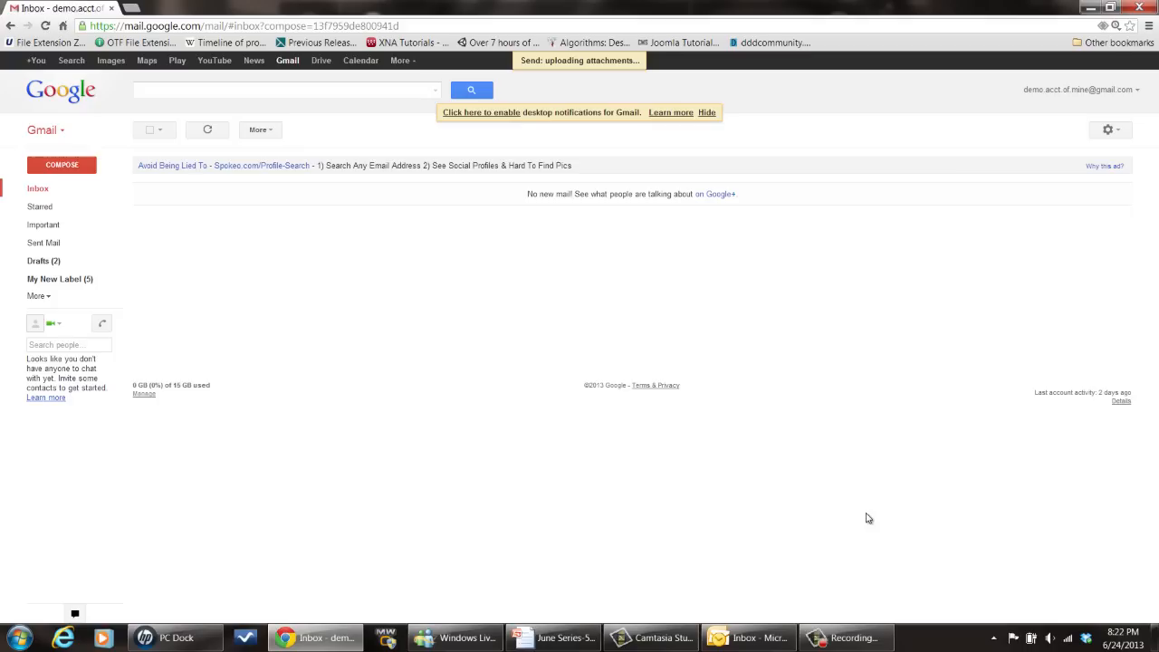
mouse_move(627, 85)
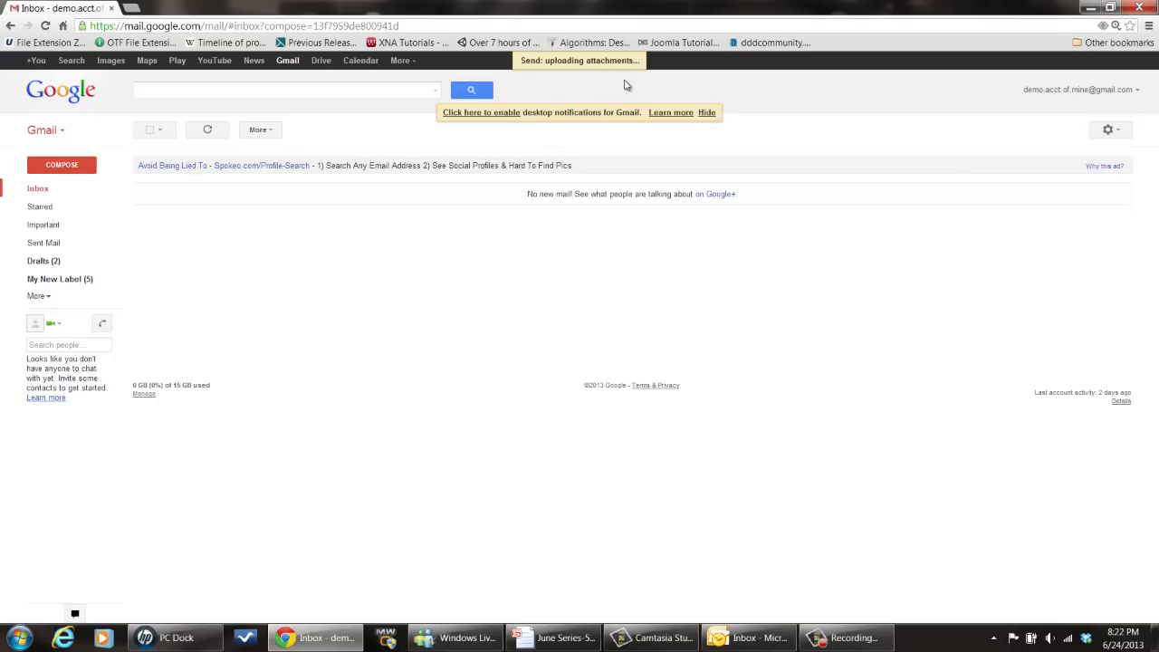